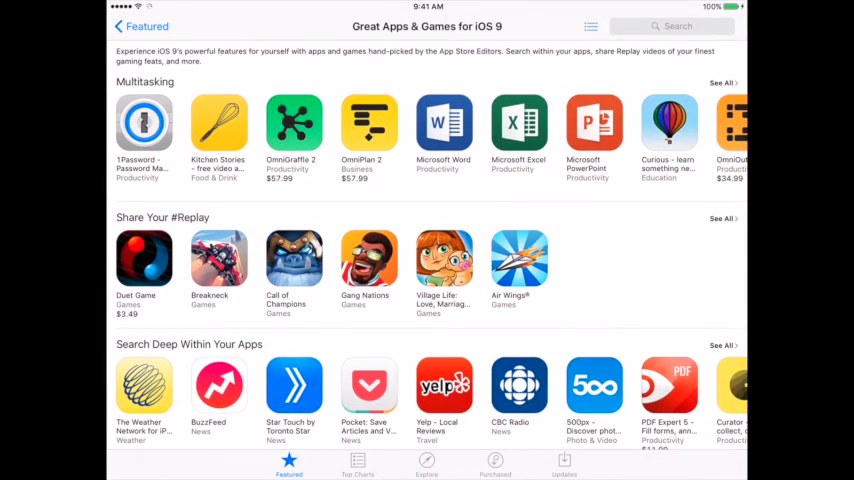
Leave the App Store featured apps page and return to the home screen.
left_click(720, 218)
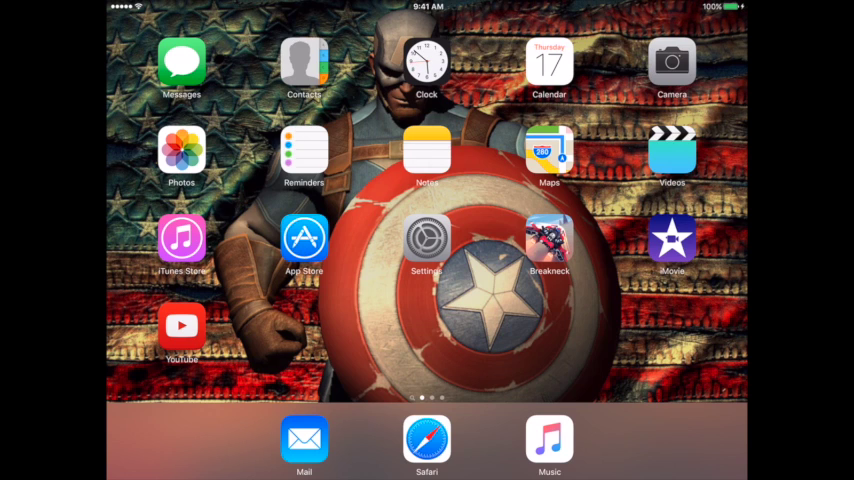
left_click(548, 240)
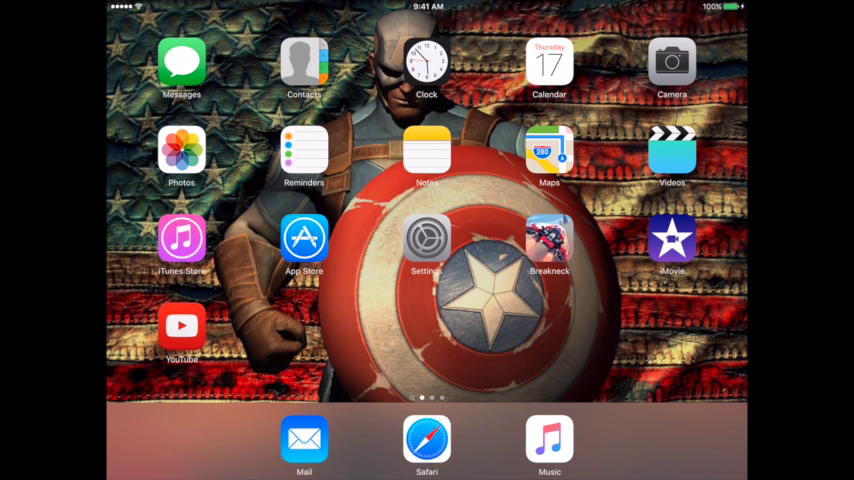
Confirm the three gameplay clips are in the Photos Videos album, then go home.
left_click(180, 156)
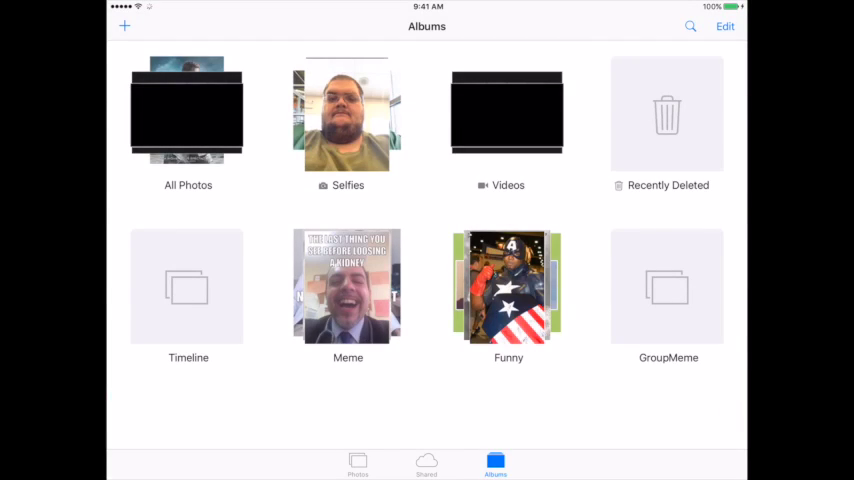
left_click(508, 112)
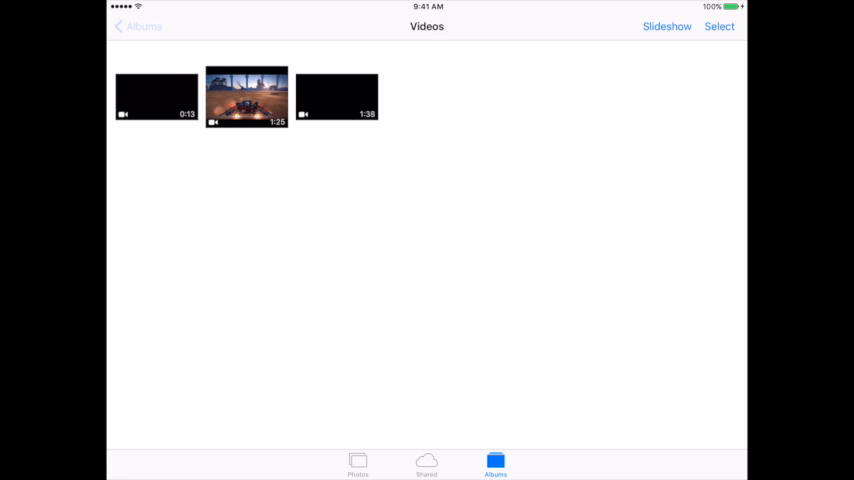
left_click(136, 26)
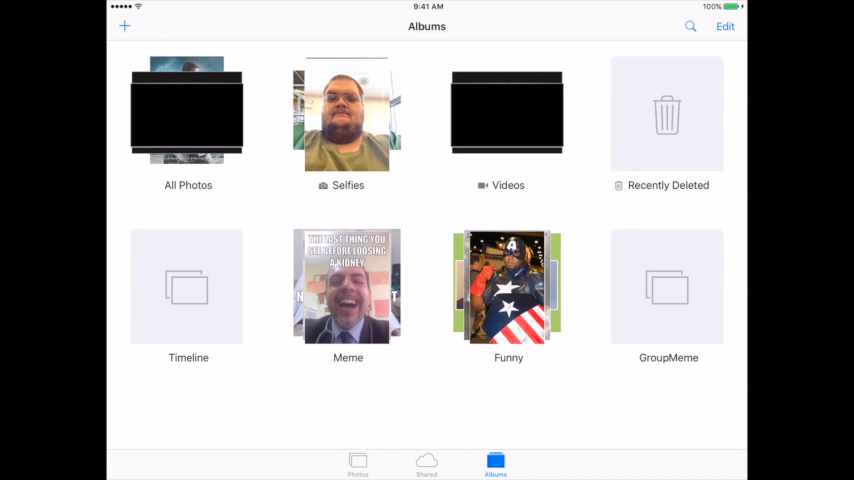
key("home")
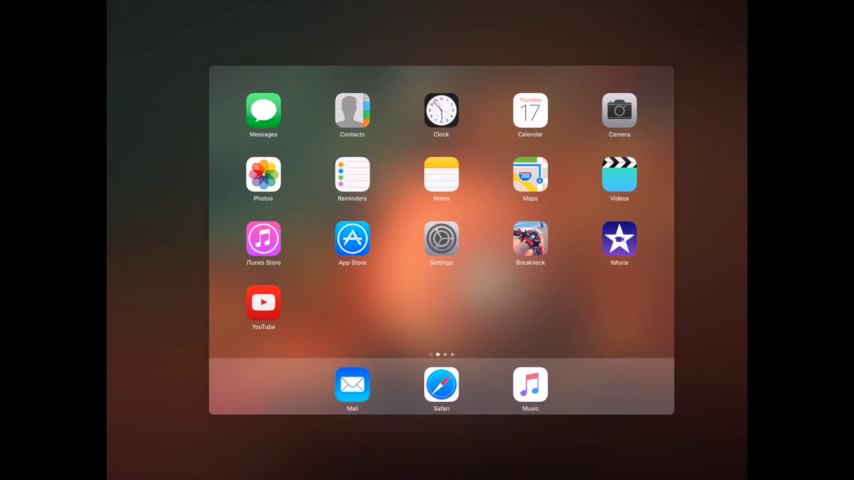
Start a new iMovie Movie project with the Simple theme.
left_click(620, 240)
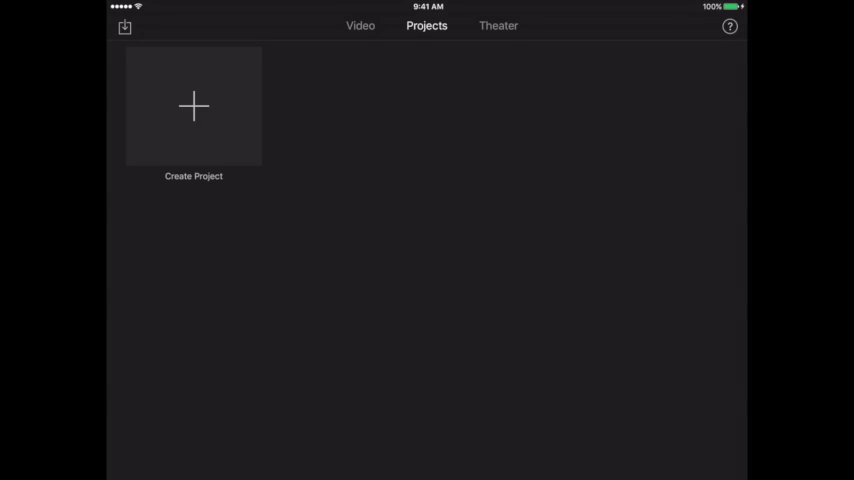
left_click(192, 106)
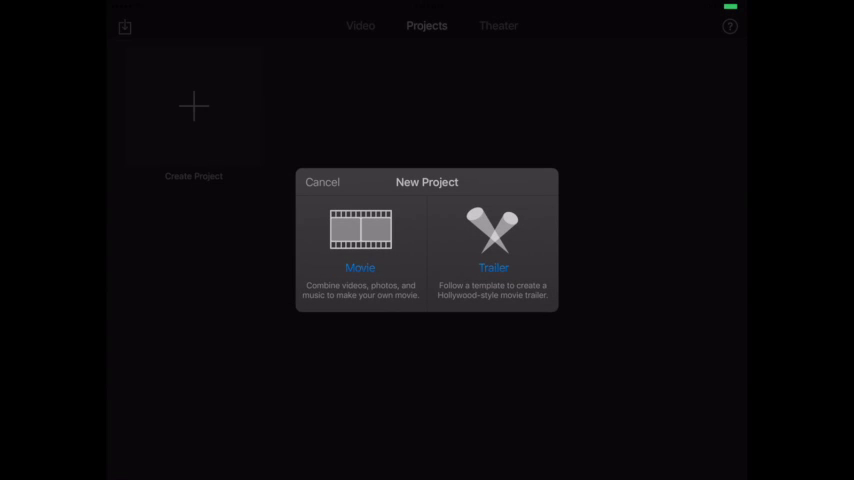
left_click(360, 230)
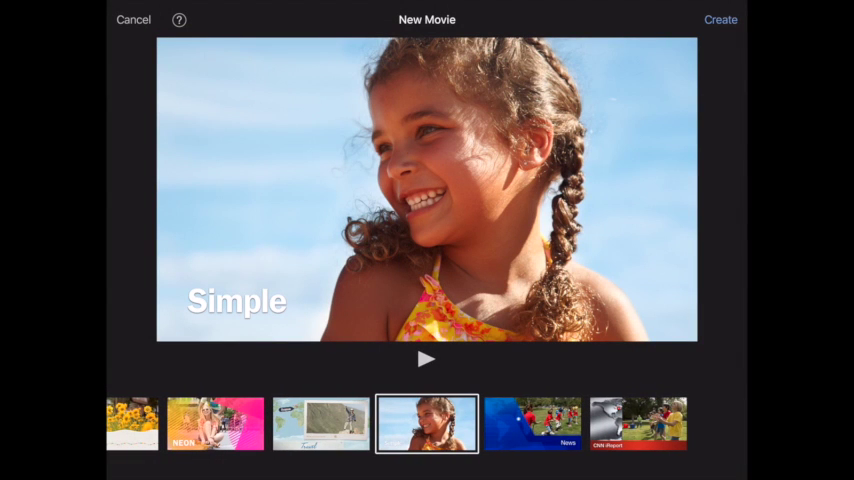
left_click(720, 20)
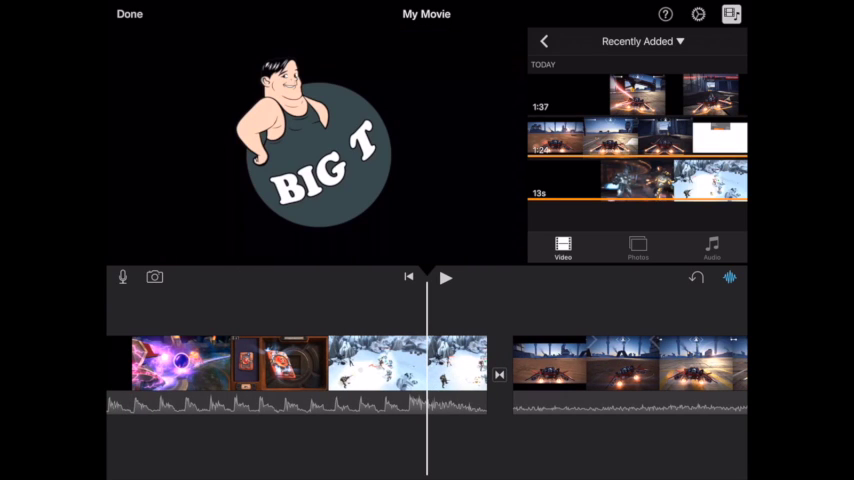
Add the intro logo and gameplay clips to the timeline, totaling 1 min 38 sec, and finish.
left_click(438, 344)
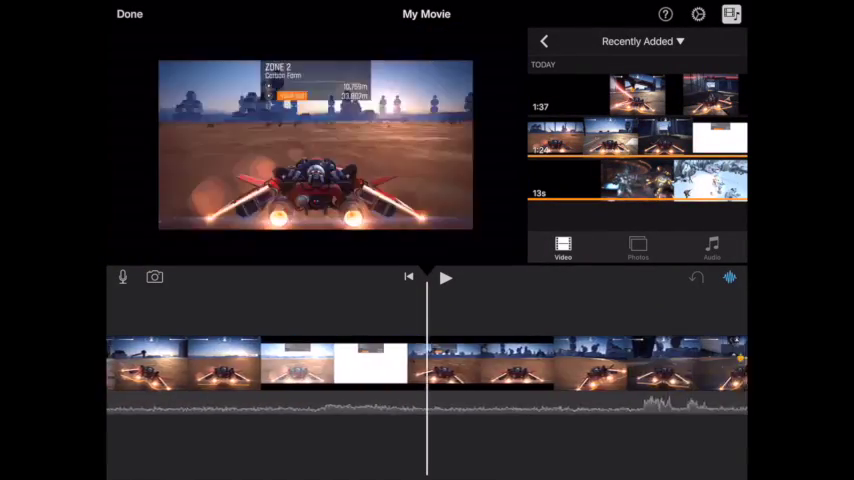
left_click(444, 276)
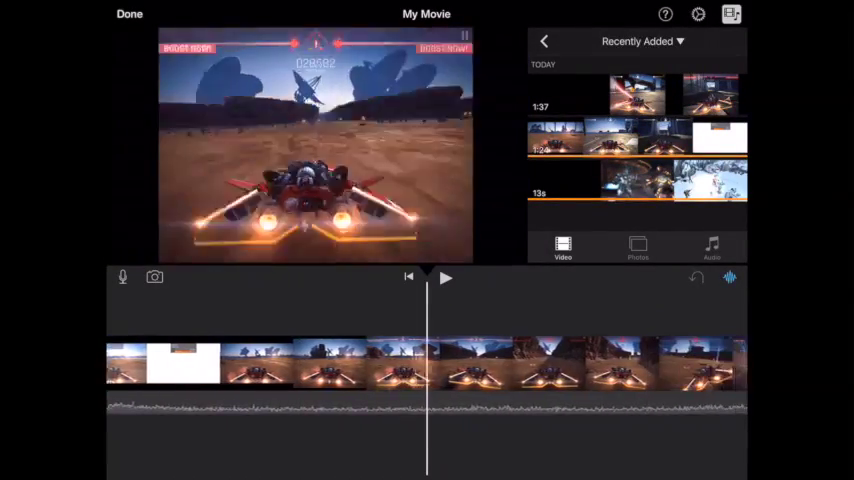
left_click(128, 14)
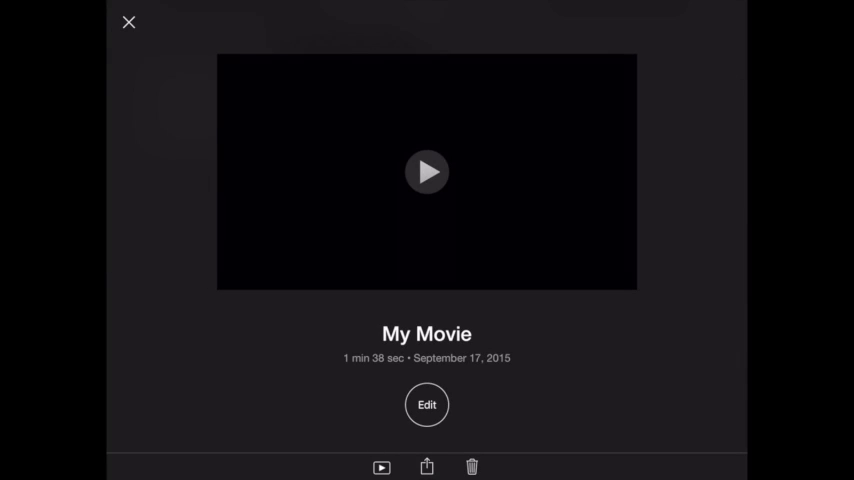
Close the My Movie project details back to the projects list and go home.
left_click(428, 172)
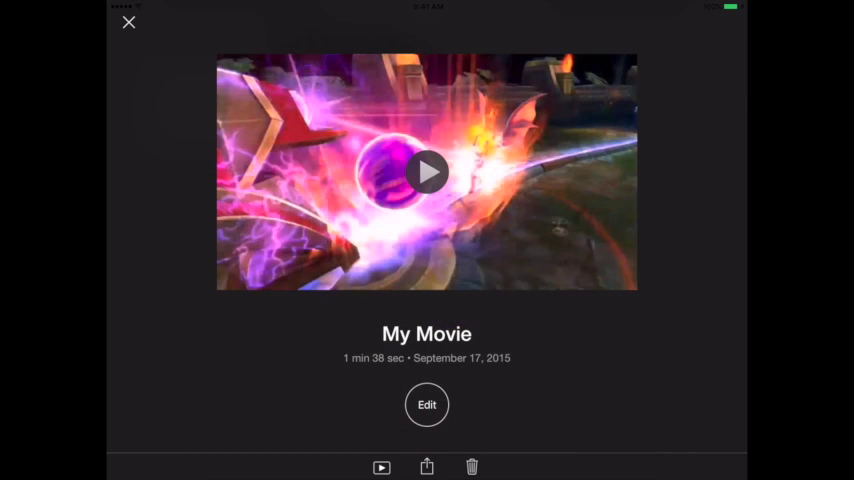
left_click(128, 22)
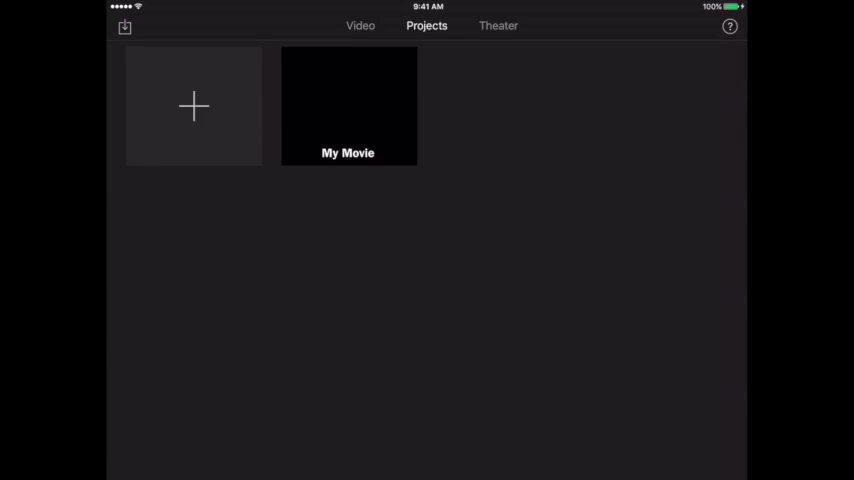
key("home")
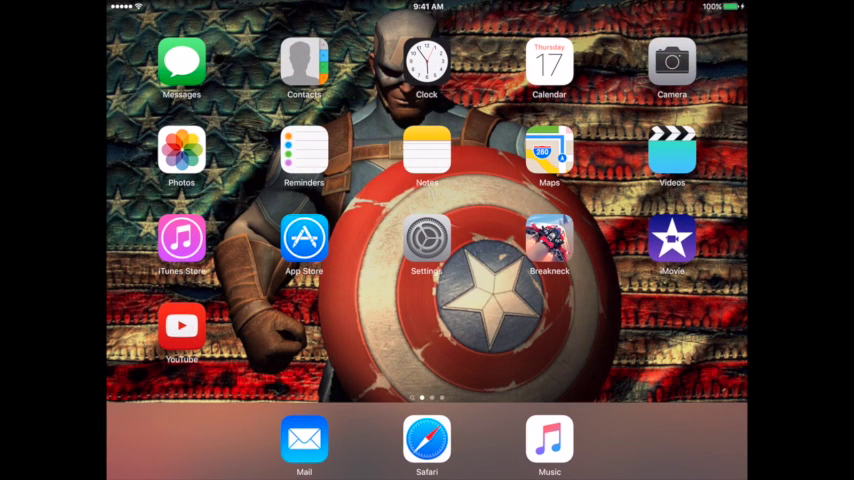
Play the exported 1:38 movie from the Photos videos album, then go home.
left_click(180, 156)
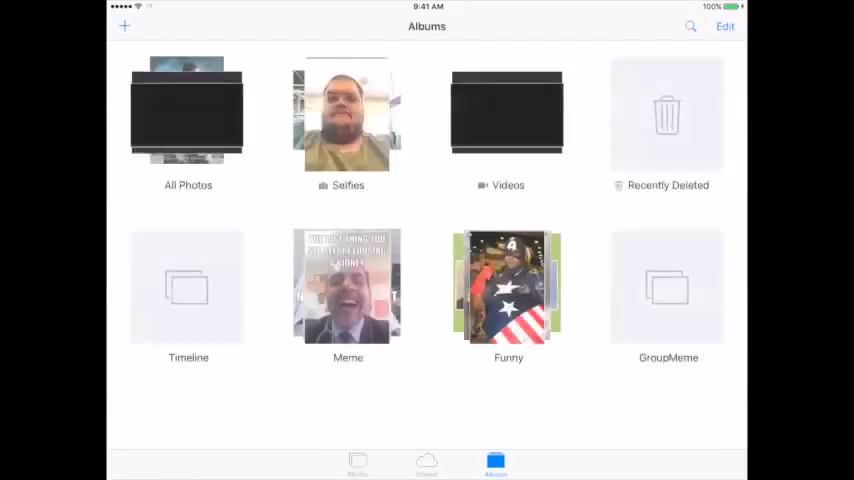
left_click(508, 112)
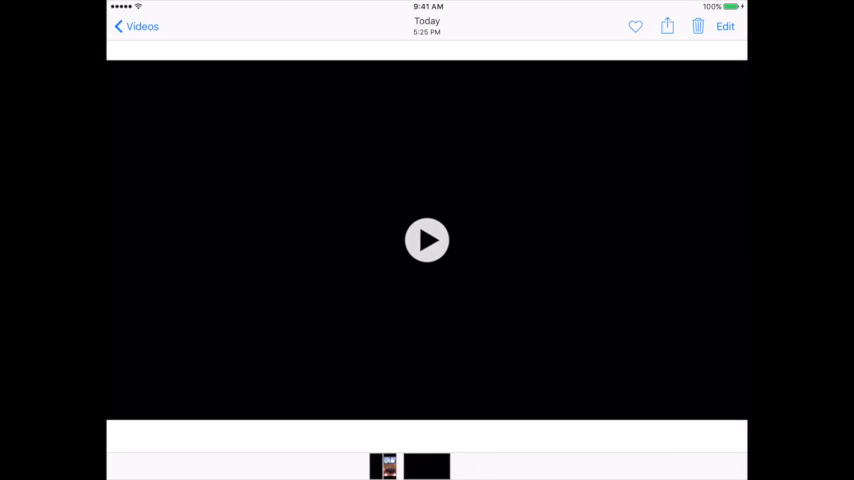
left_click(428, 240)
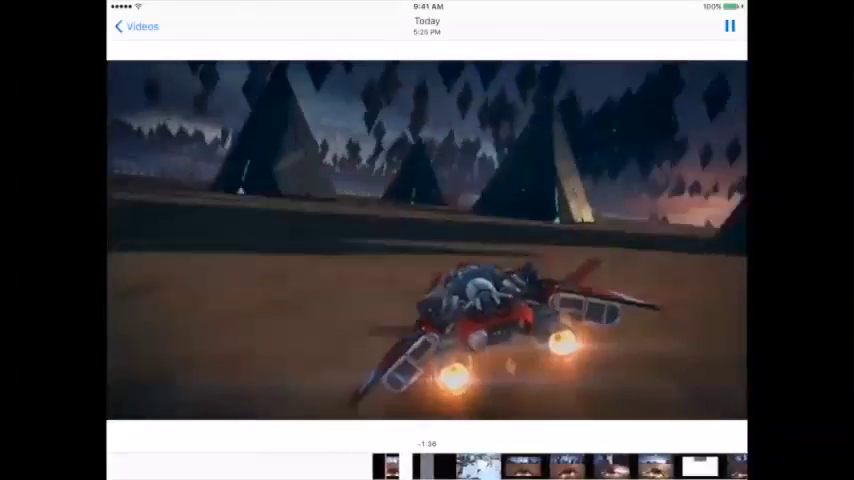
left_click(136, 26)
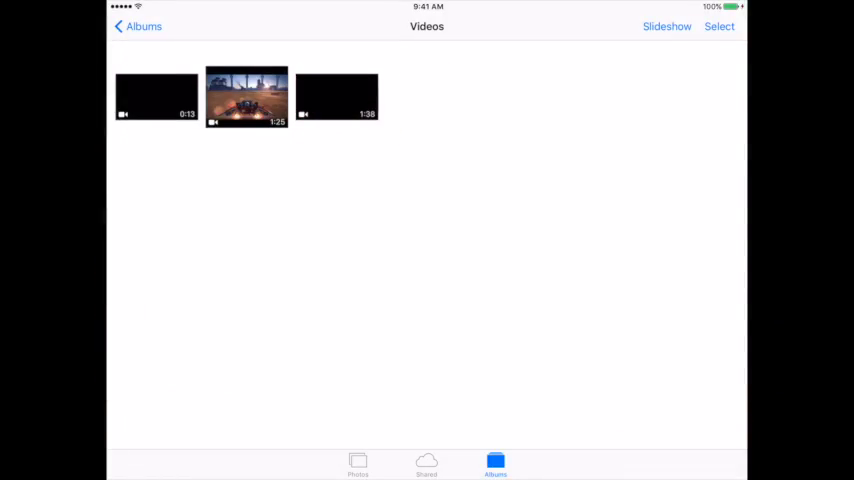
key("home")
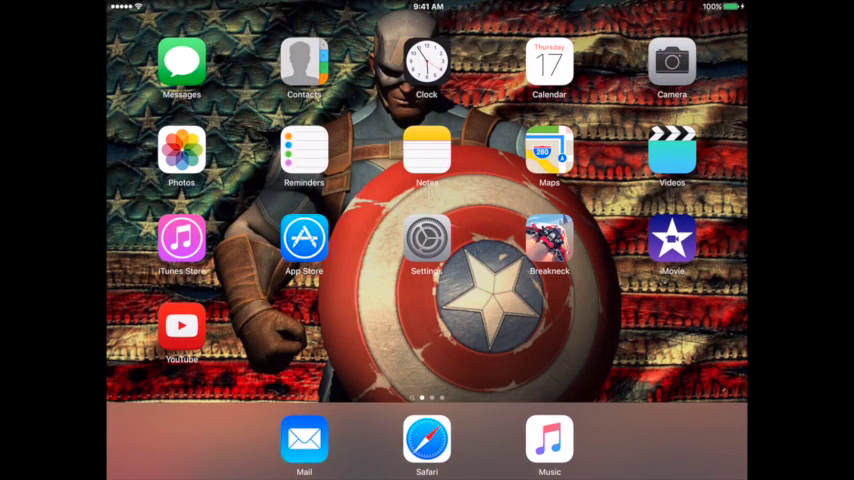
Go to my YouTube channel page, dismissing the camera roll picker.
left_click(180, 330)
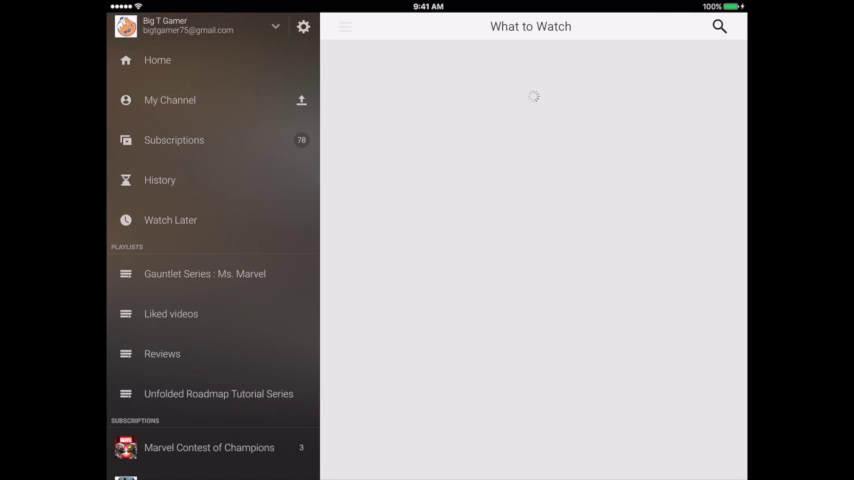
left_click(170, 100)
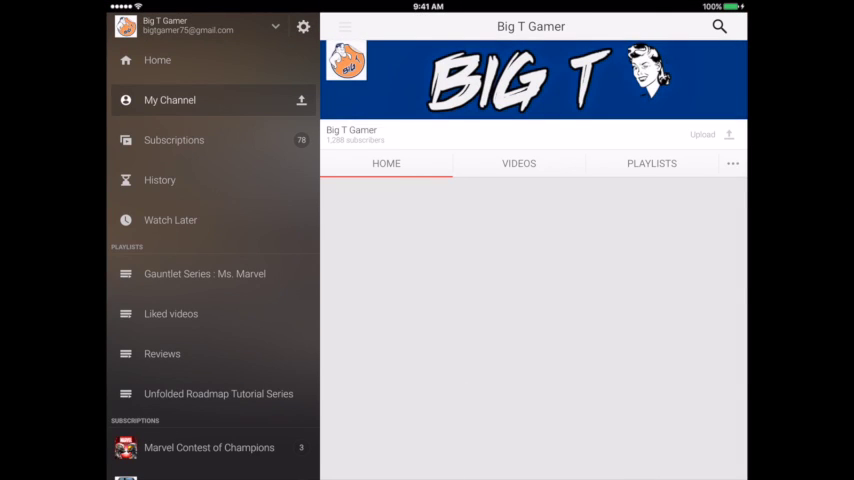
left_click(728, 134)
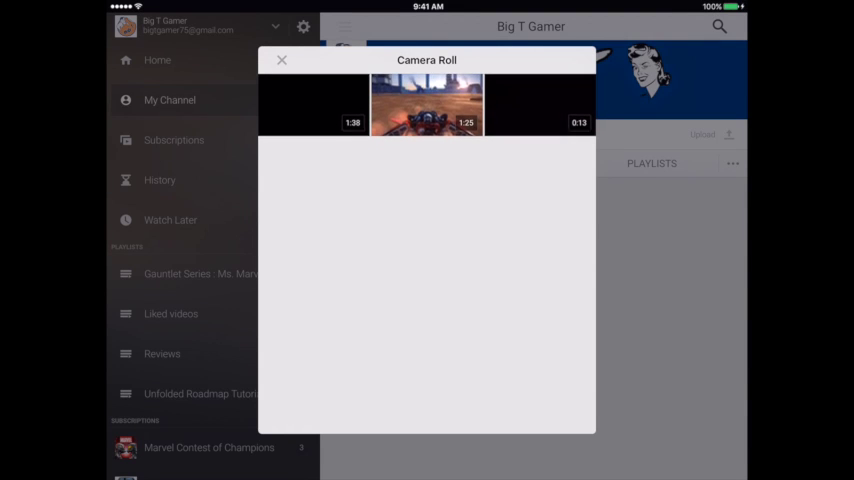
left_click(282, 60)
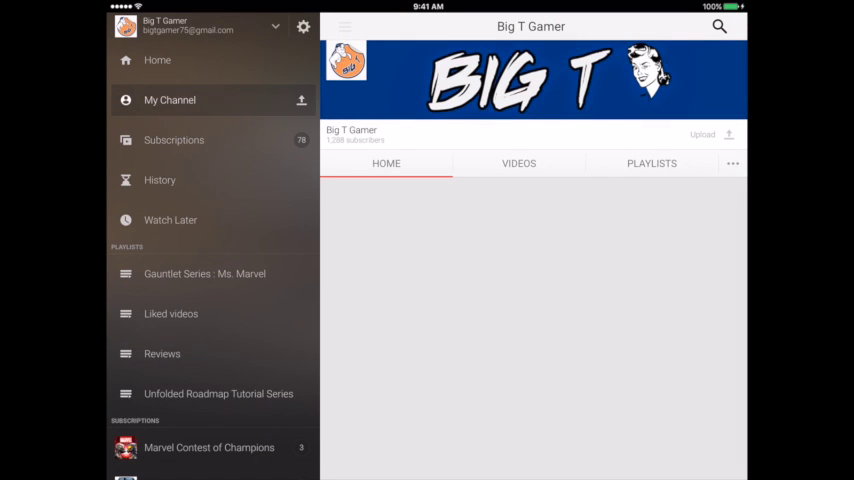
Find Breakneck : Gameplay in the channel's uploaded videos and start it playing.
left_click(520, 164)
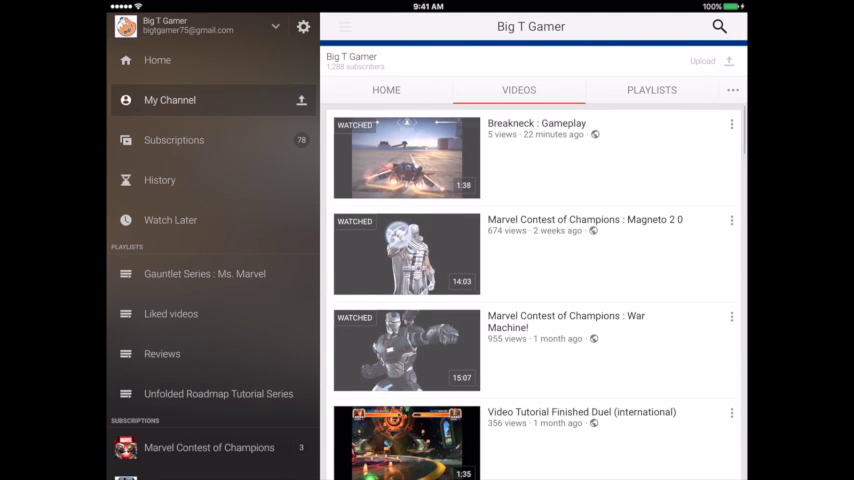
scroll("up", 3)
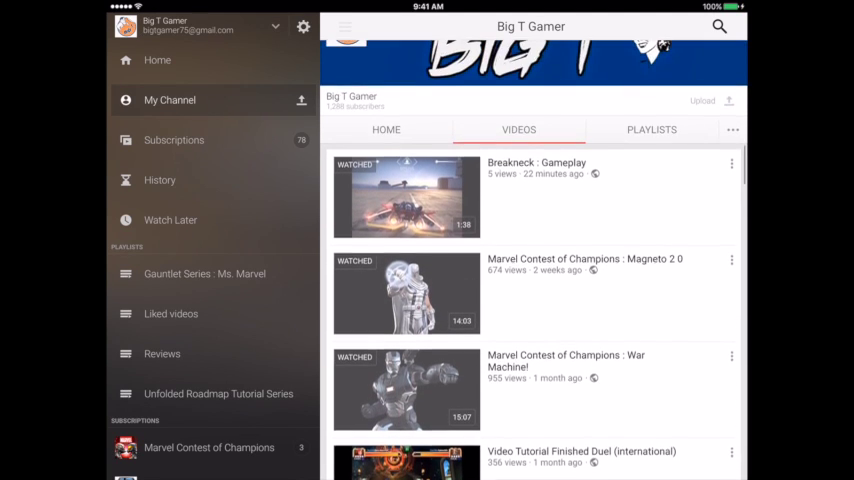
scroll("up", 3)
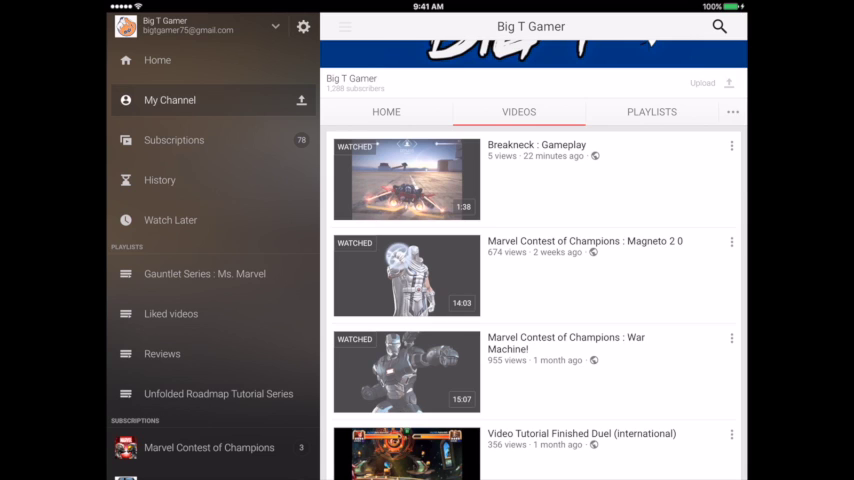
left_click(406, 180)
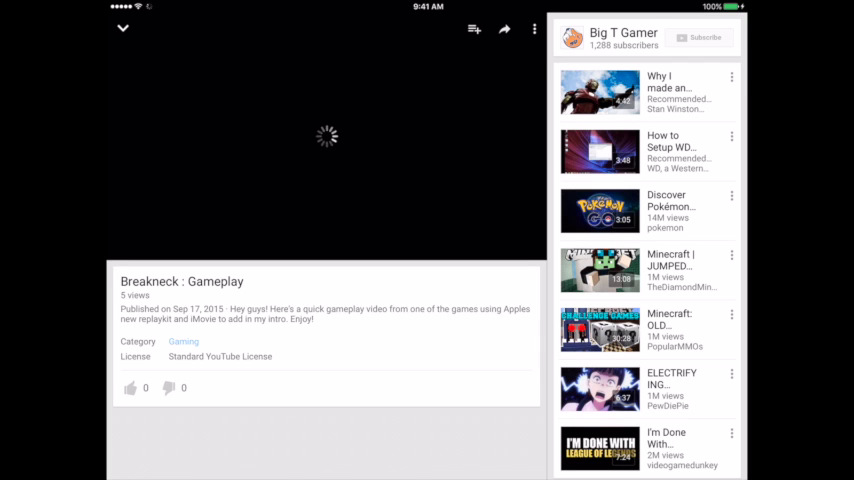